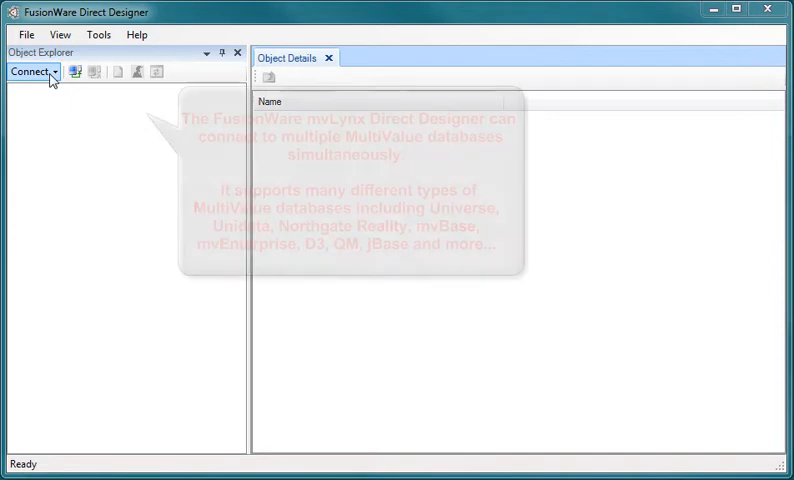
# Connect to the local mvBase 3.0 server, showing the DEMO, NORTHWIND and SHIPCORP accounts
pyautogui.click(32, 71)
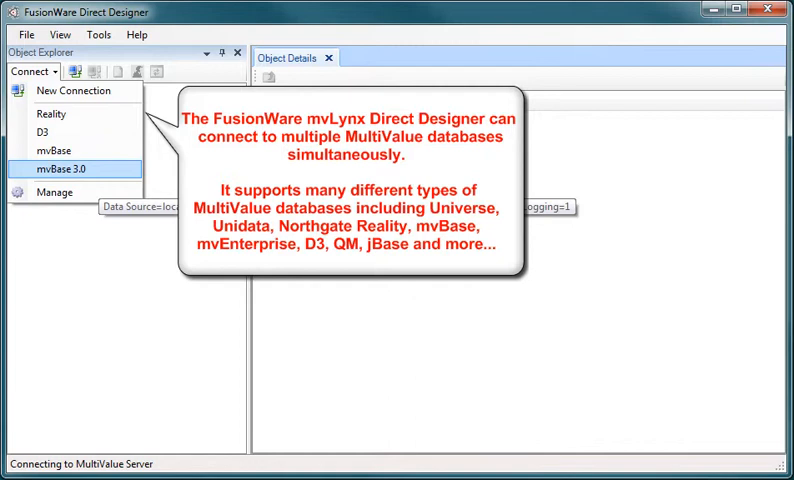
pyautogui.click(72, 168)
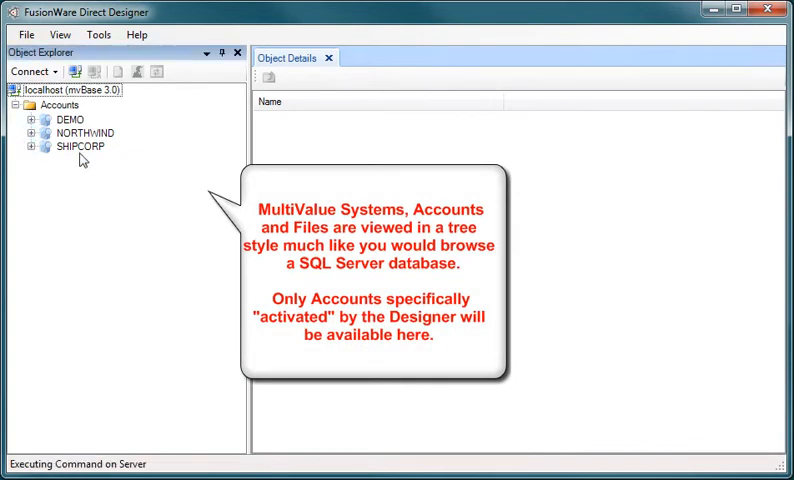
# Expand NORTHWIND, inspect the CATEGORIES columns, and list the account's nine views
pyautogui.click(31, 133)
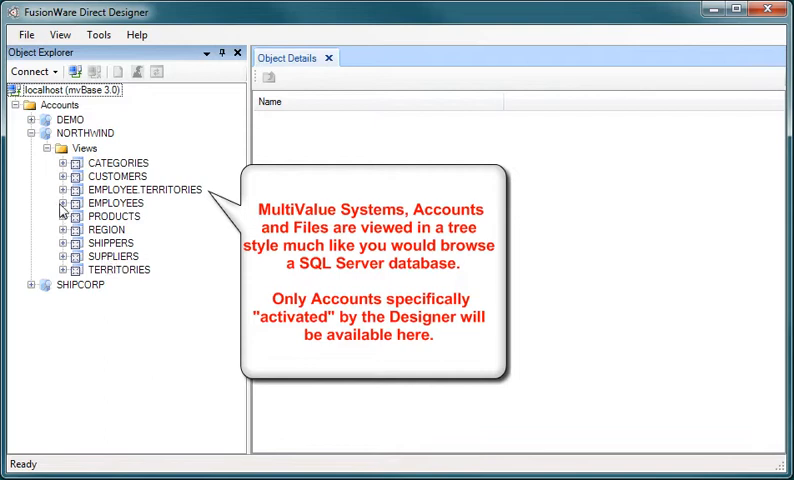
pyautogui.click(64, 163)
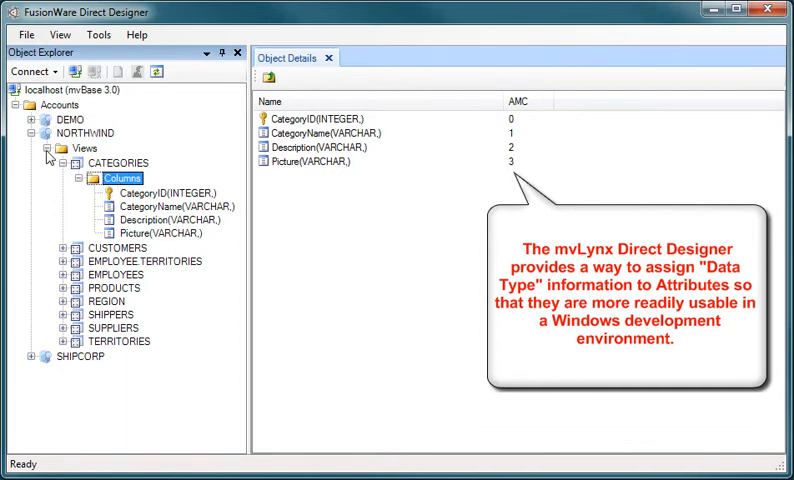
pyautogui.click(63, 163)
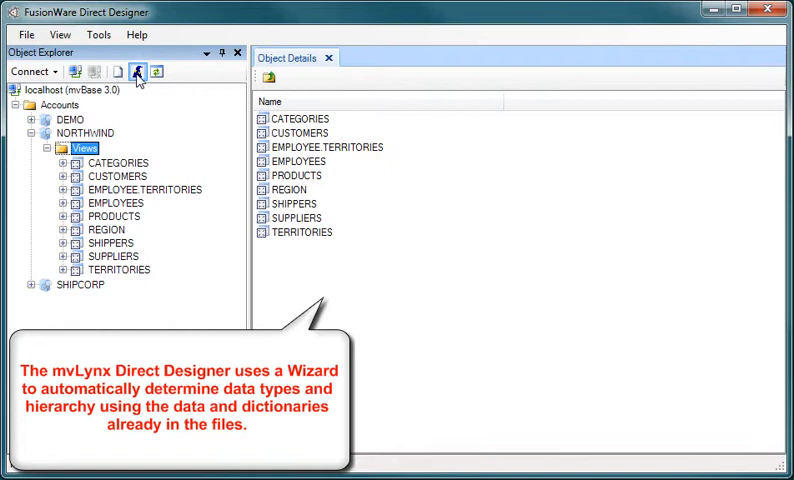
# Start a Mapping Wizard view from file ORDERS,ORDERS, named ORDERS
pyautogui.click(137, 71)
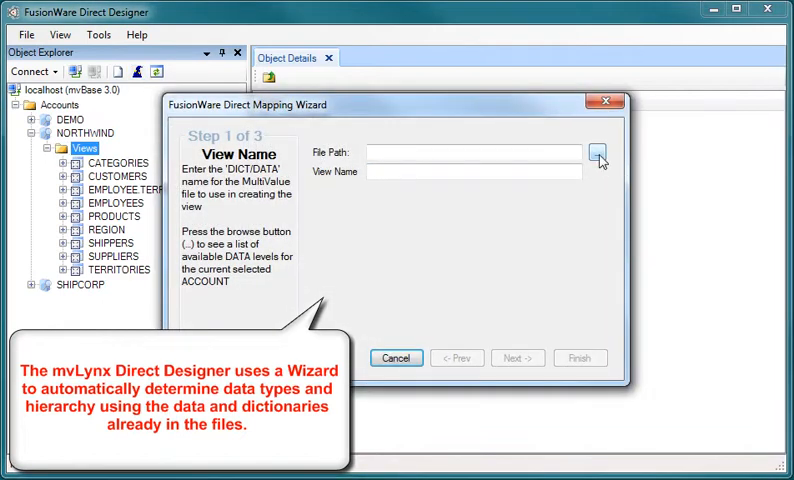
pyautogui.click(598, 153)
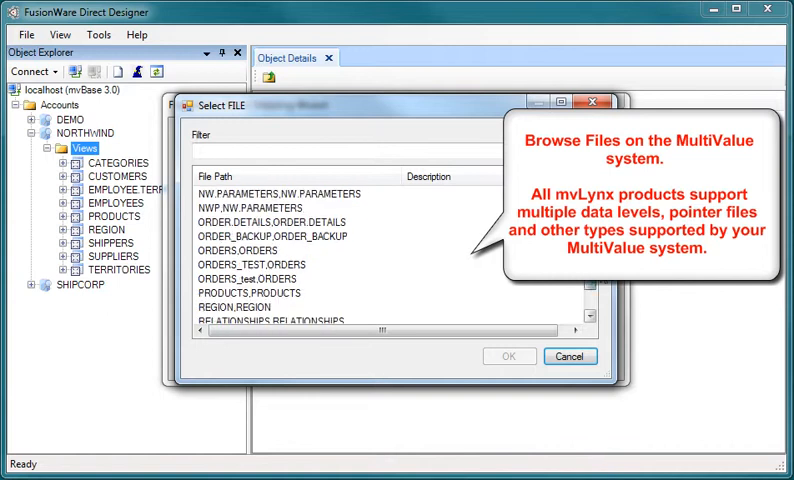
pyautogui.click(247, 250)
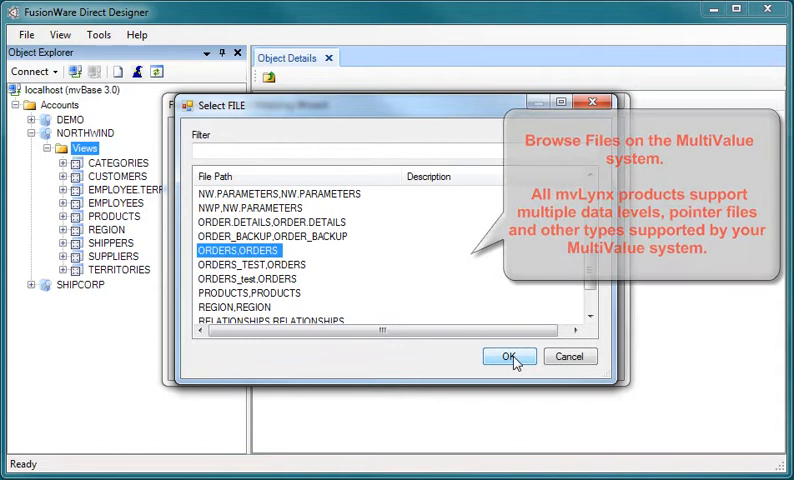
pyautogui.click(508, 356)
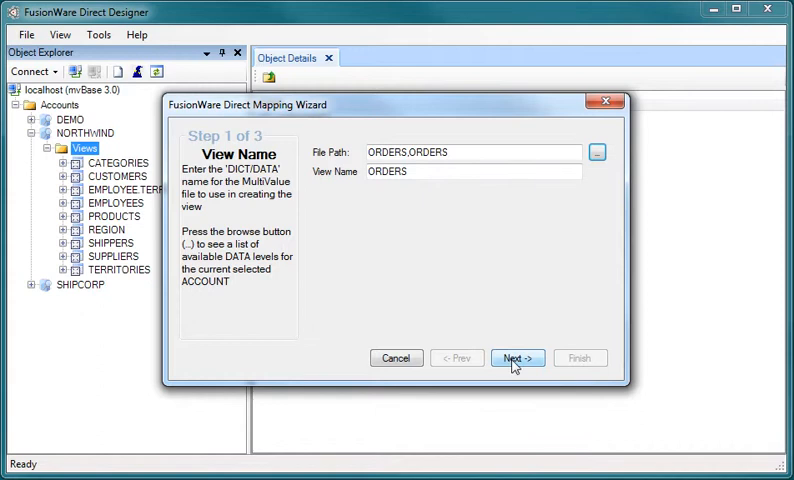
# Auto-create the ORDERS view from detected field names and data types
pyautogui.click(517, 358)
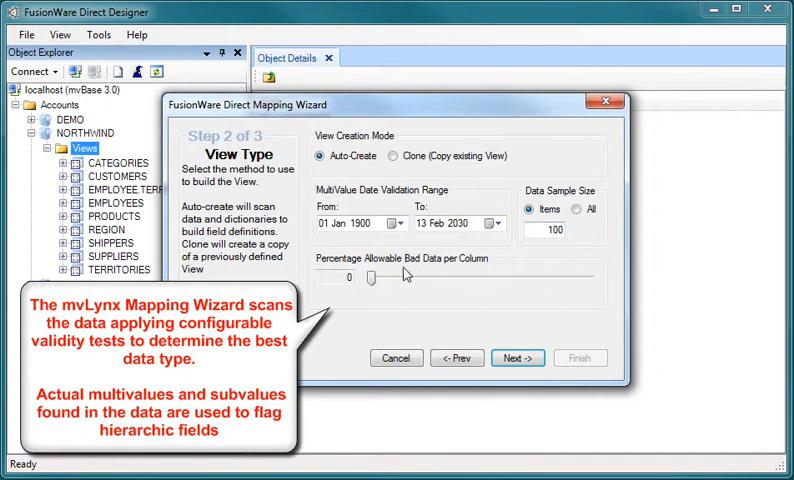
pyautogui.moveTo(393, 297)
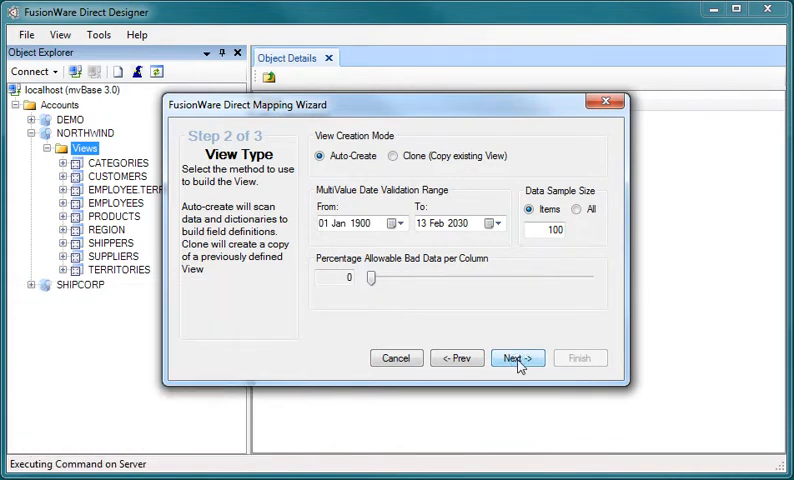
pyautogui.click(518, 358)
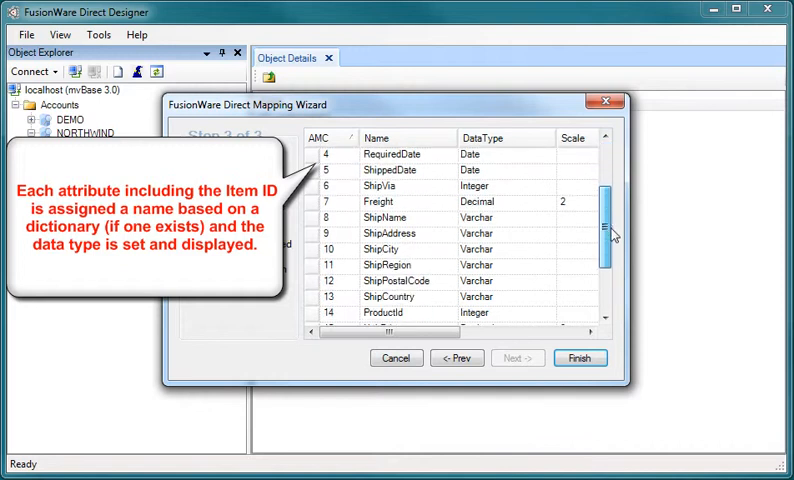
pyautogui.scroll(-3)
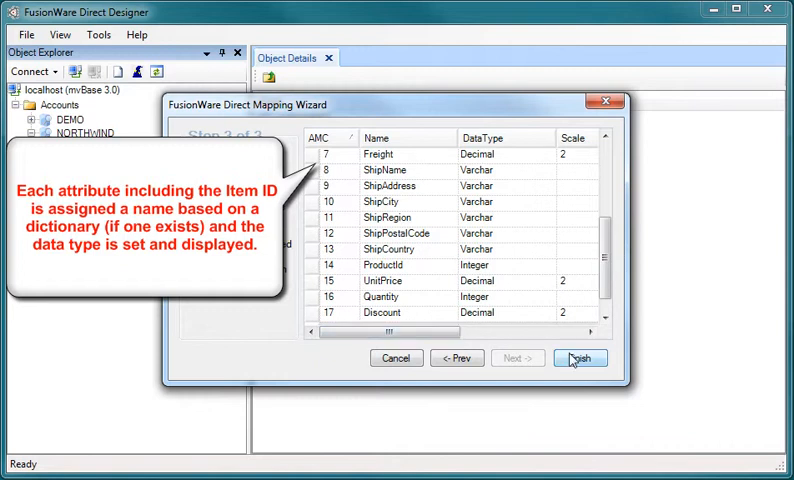
pyautogui.click(580, 358)
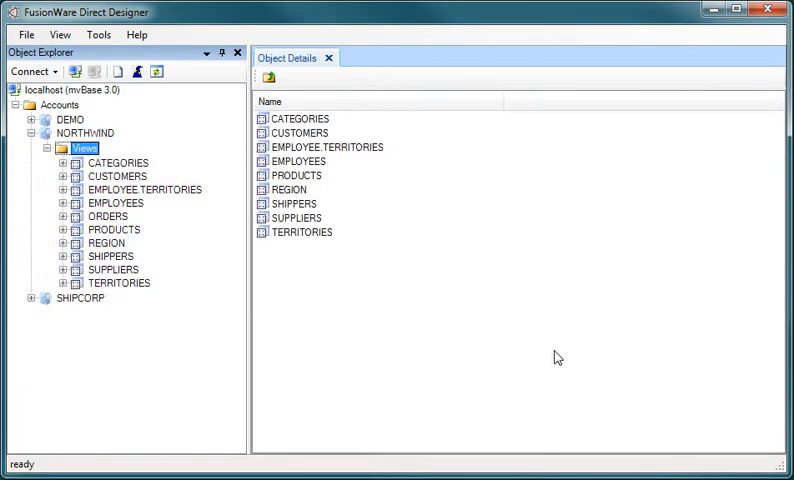
# Expand ORDERS to list its typed columns and open it in the View Designer
pyautogui.click(63, 216)
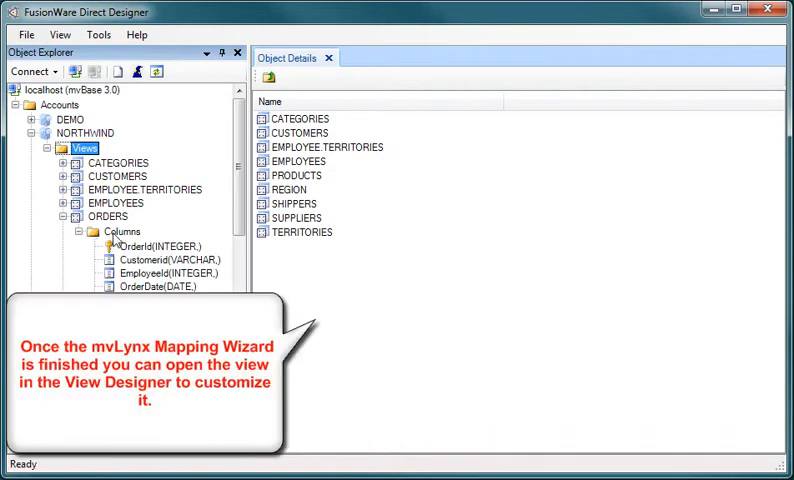
pyautogui.click(108, 217)
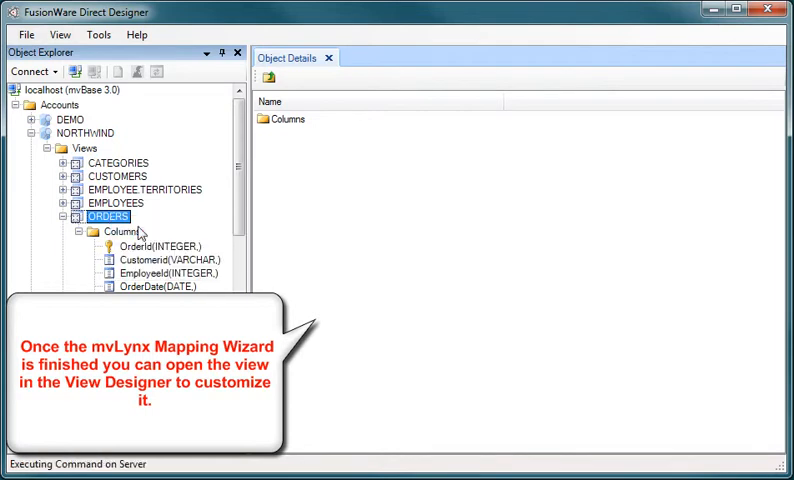
pyautogui.doubleClick(108, 217)
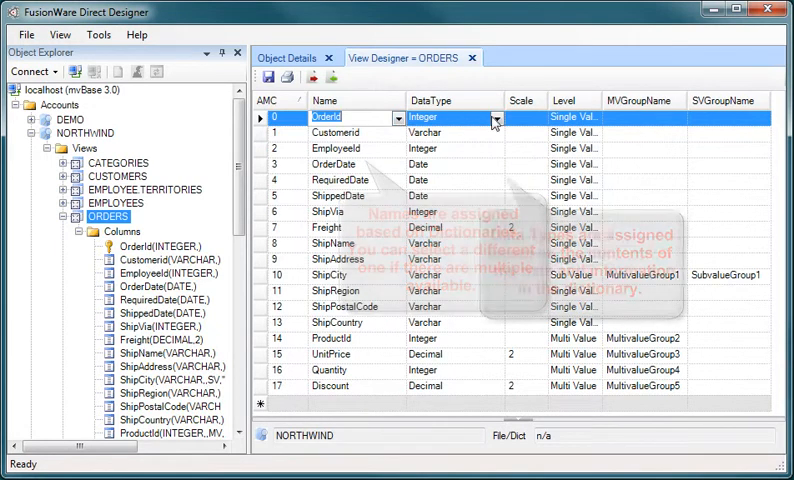
# Set OrderId's data type to Varchar and keep Customerid single-valued
pyautogui.click(493, 118)
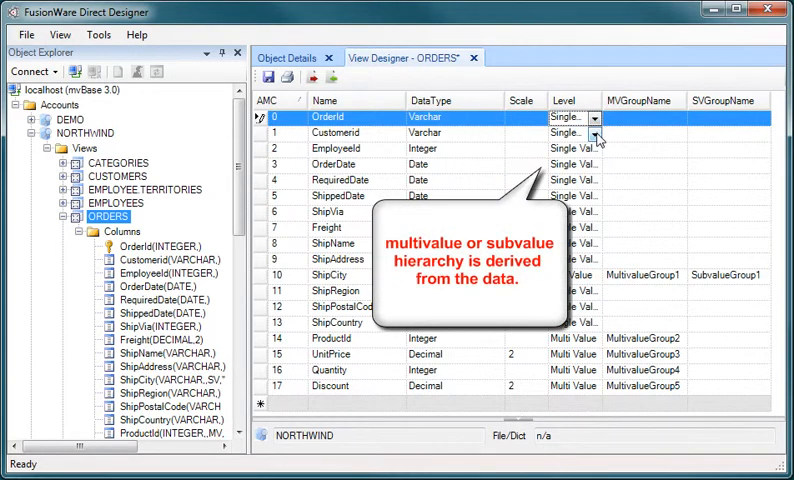
pyautogui.click(596, 133)
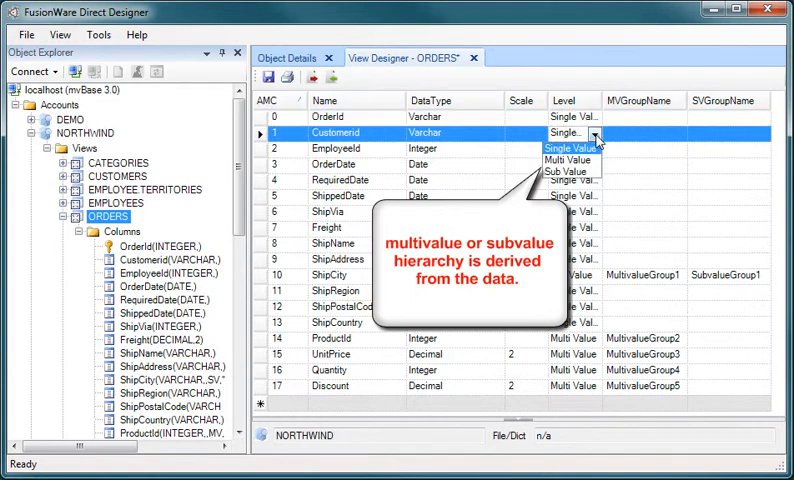
pyautogui.click(574, 133)
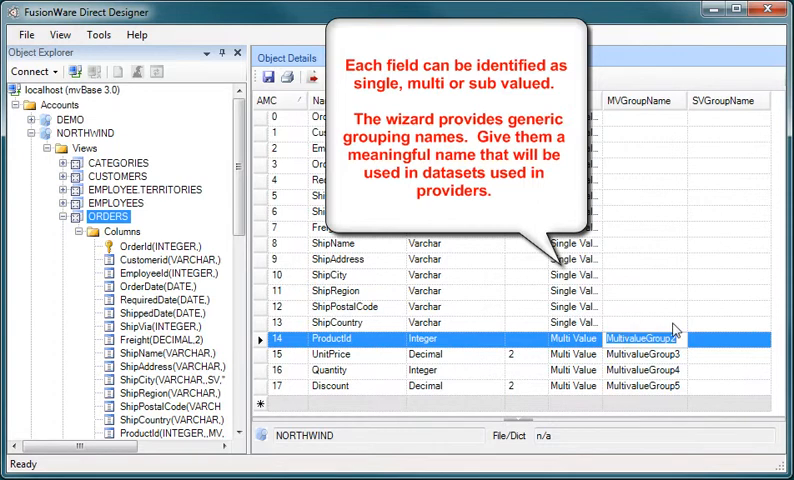
# Group ProductId, UnitPrice, Quantity and Discount under Details and save the ORDERS view
pyautogui.write('dETAIL')
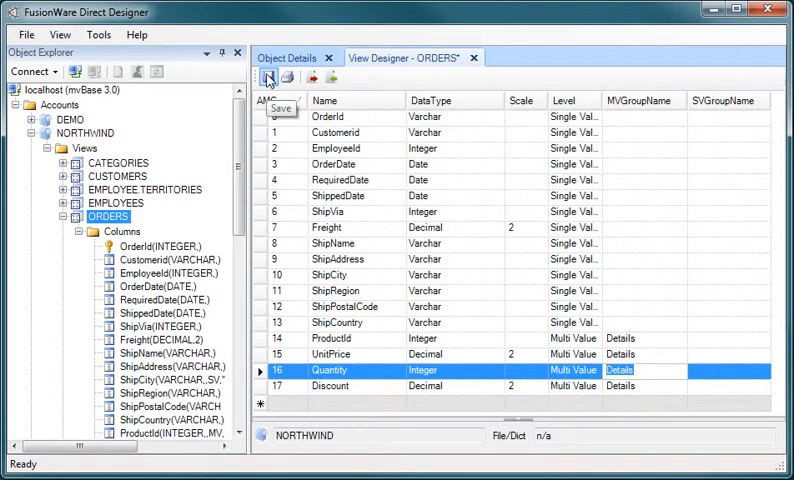
pyautogui.click(268, 78)
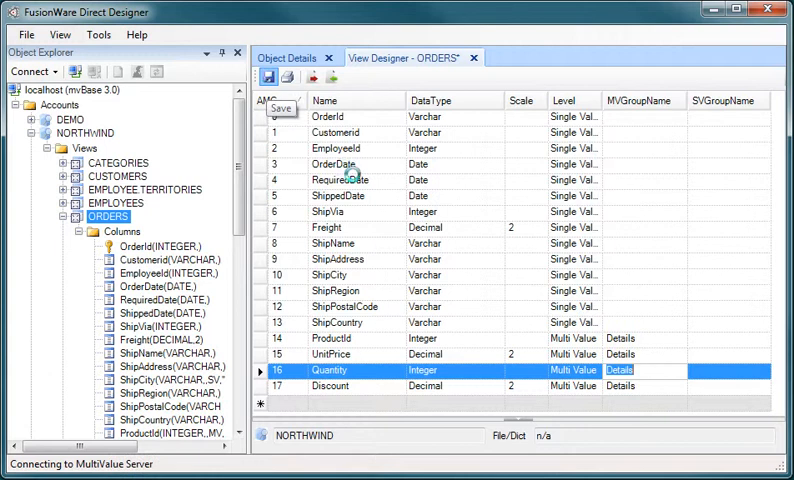
pyautogui.click(268, 76)
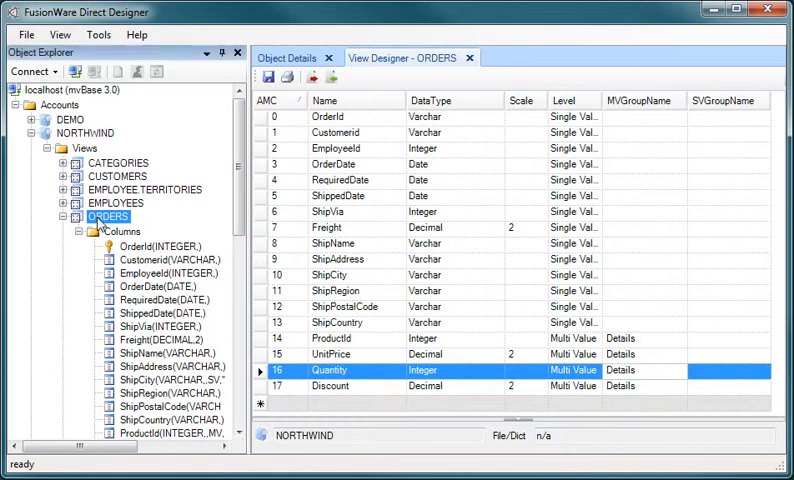
pyautogui.rightClick(108, 217)
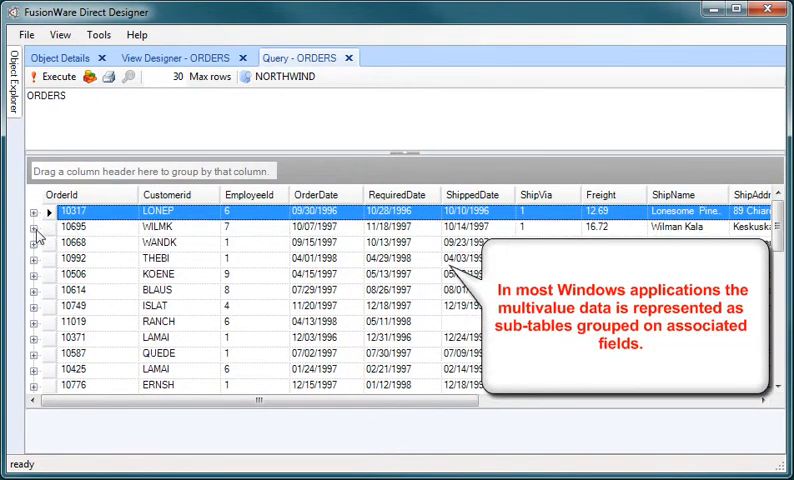
# Preview ORDERS, expanding order 10695's Details sub-table, then return to the ORDERS design
pyautogui.click(34, 239)
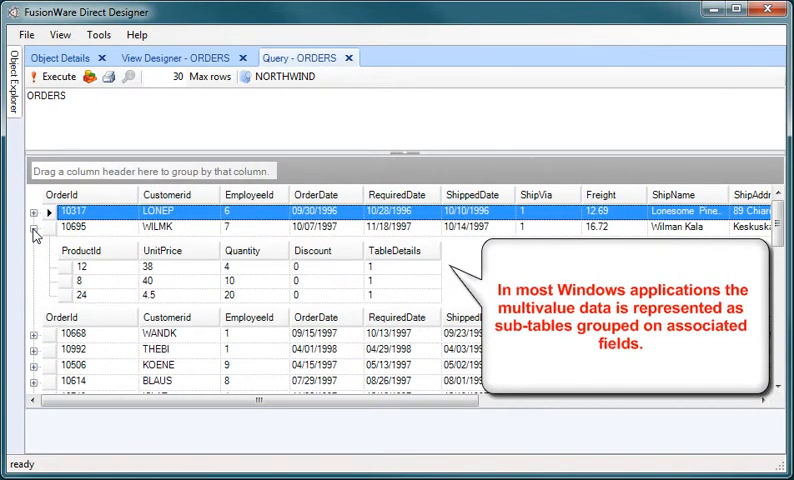
pyautogui.click(28, 241)
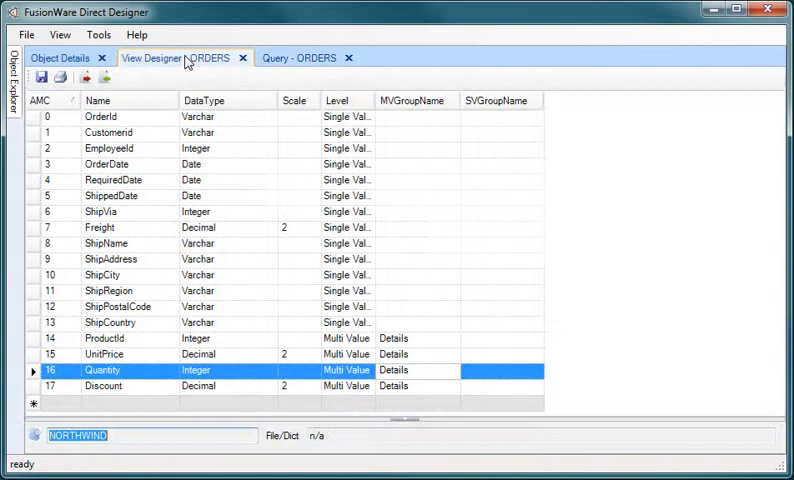
pyautogui.click(225, 164)
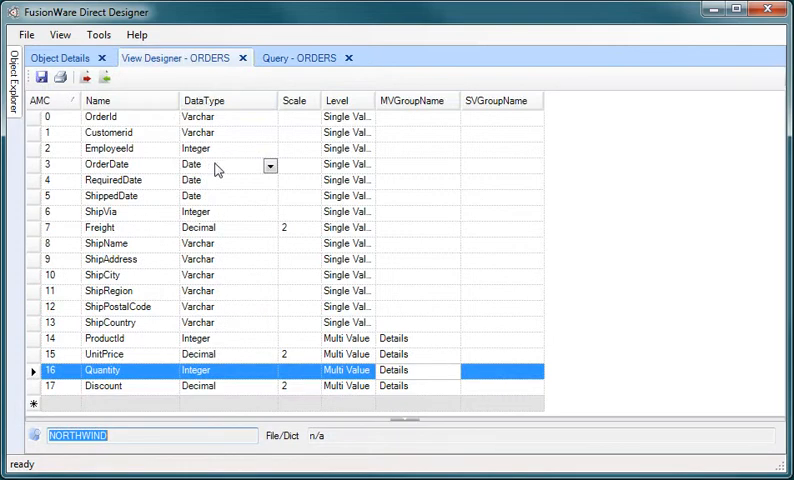